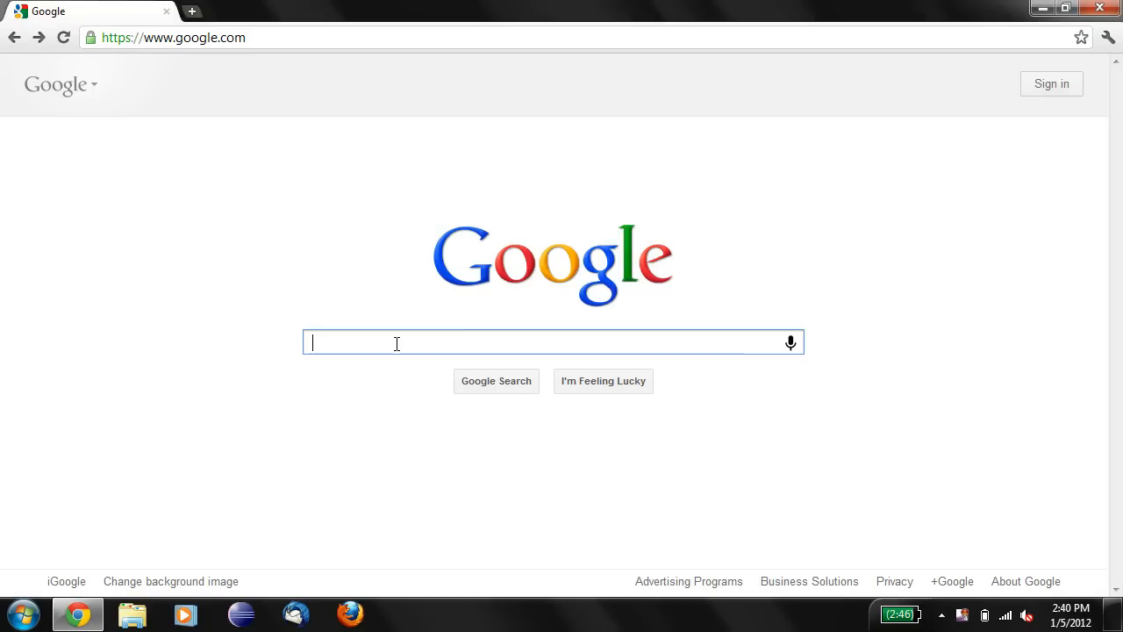
Step: Search Google for "virtual box" and show the results
{"action": "type", "text": "virtual box"}
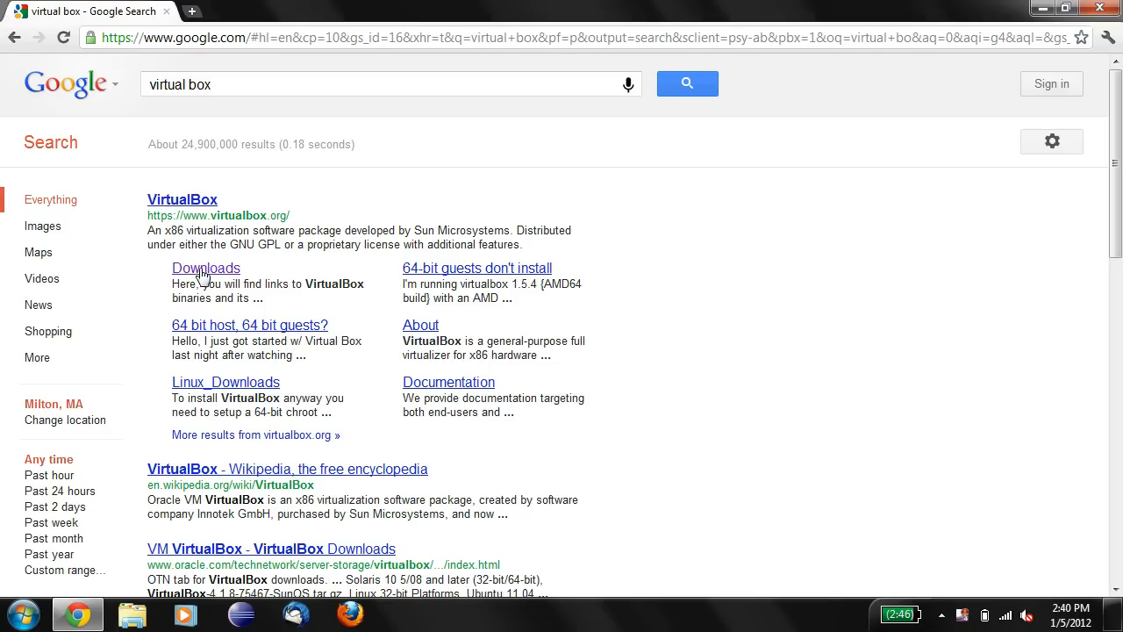
{"action": "mouse_move", "coordinate": [205, 266]}
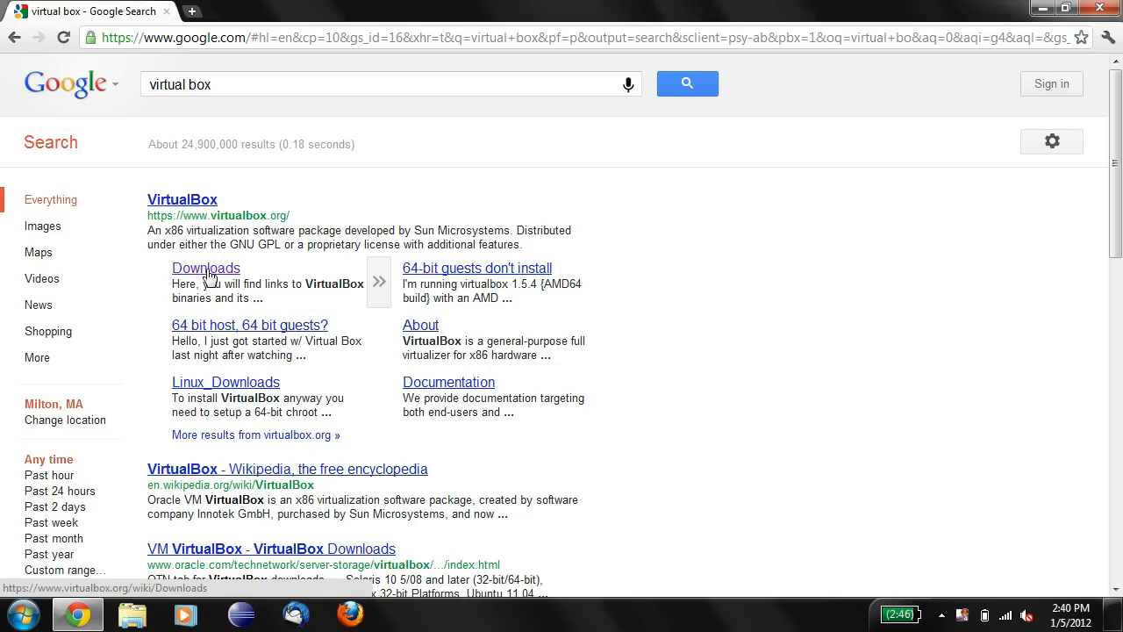
{"action": "mouse_move", "coordinate": [211, 278]}
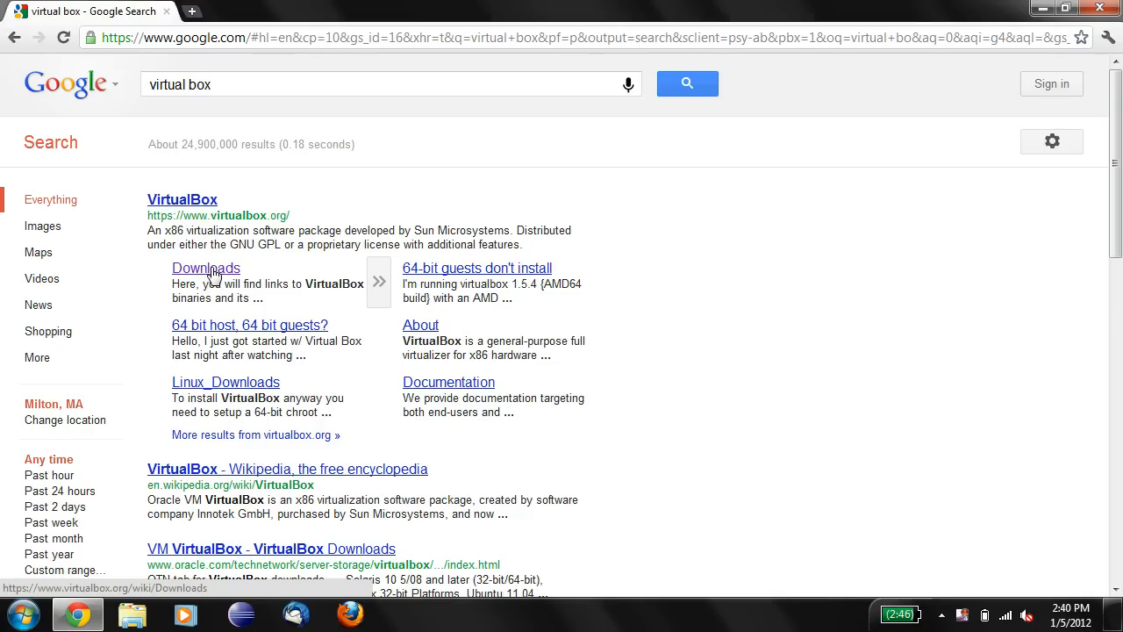
Step: Open the VirtualBox Downloads page from the search result's sitelink
{"action": "left_click", "coordinate": [205, 267]}
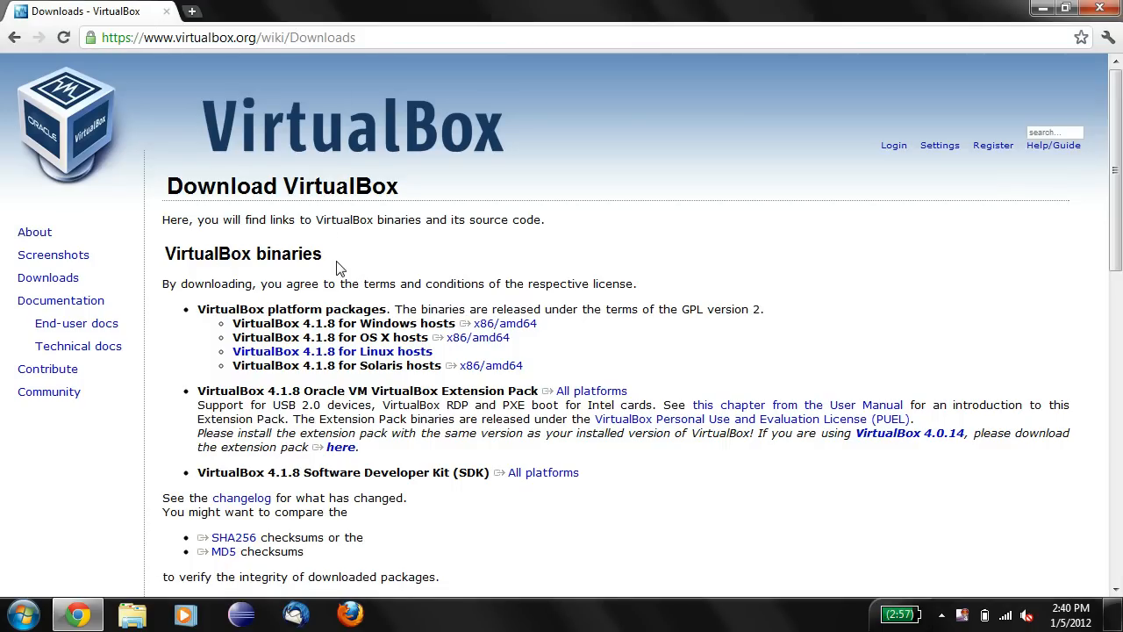
{"action": "mouse_move", "coordinate": [395, 320]}
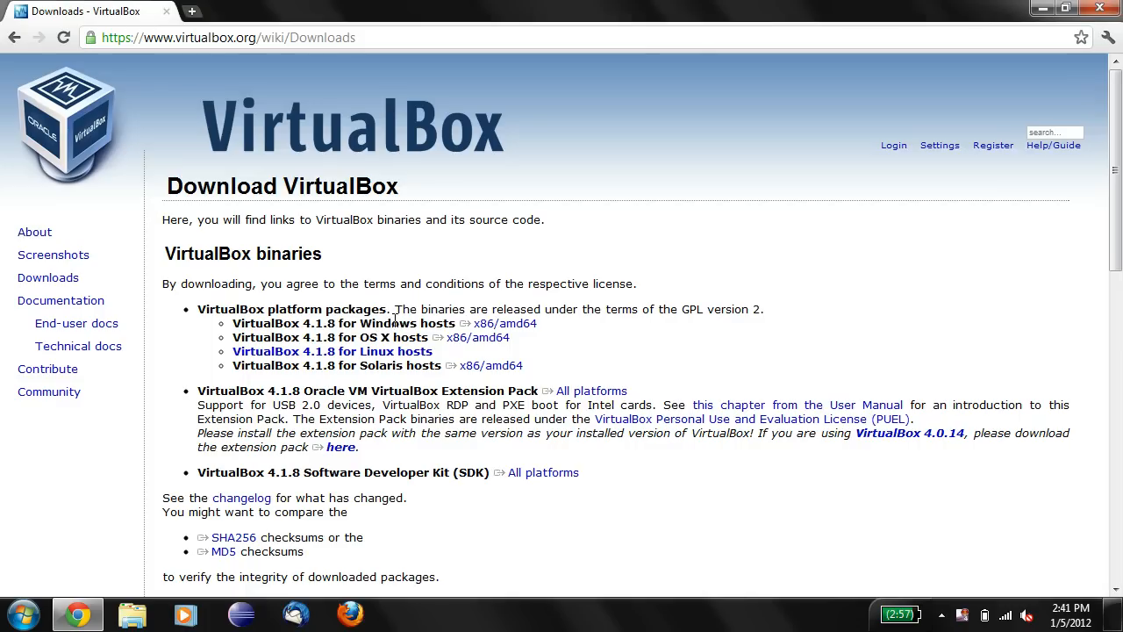
{"action": "mouse_move", "coordinate": [505, 323]}
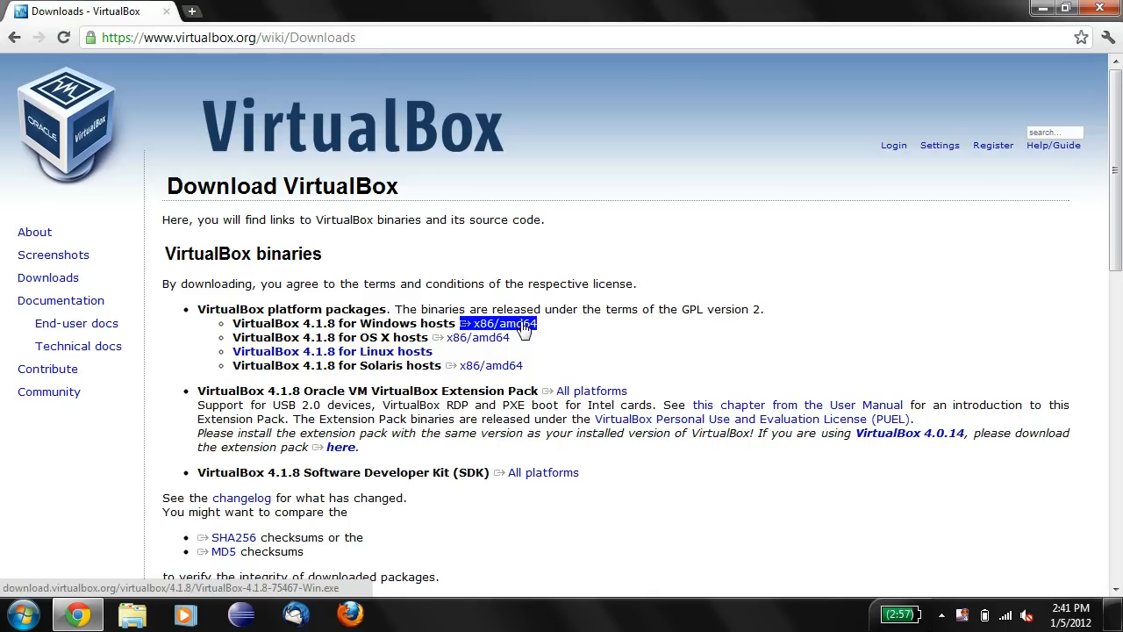
Step: Download the VirtualBox 4.1.8 Windows hosts (x86/amd64) installer and keep it despite the warning
{"action": "left_click", "coordinate": [506, 323]}
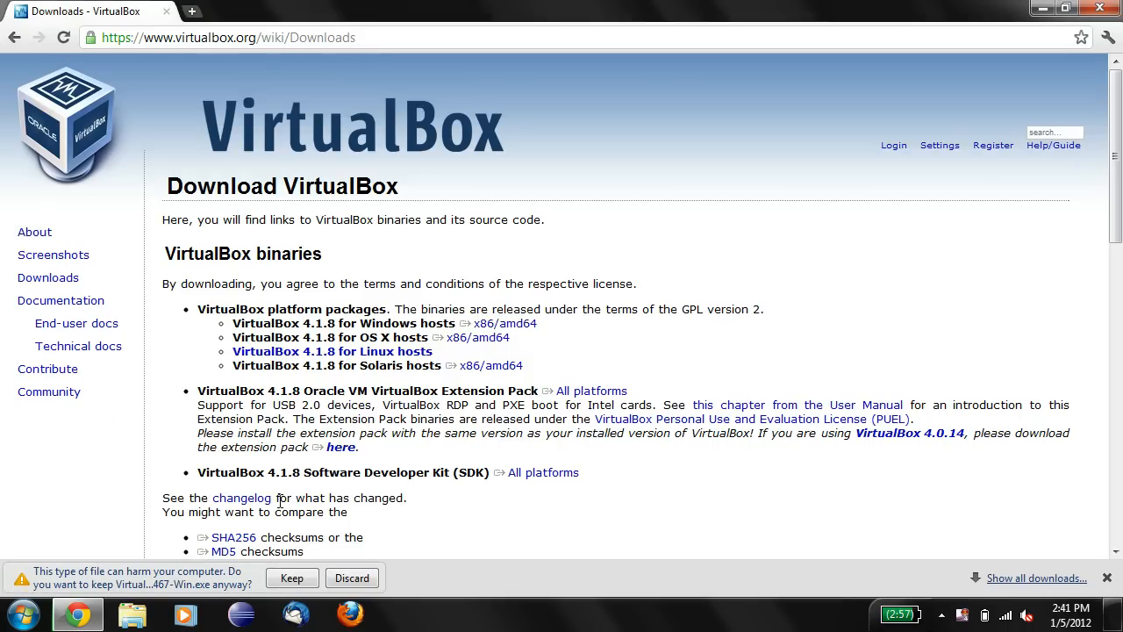
{"action": "mouse_move", "coordinate": [184, 577]}
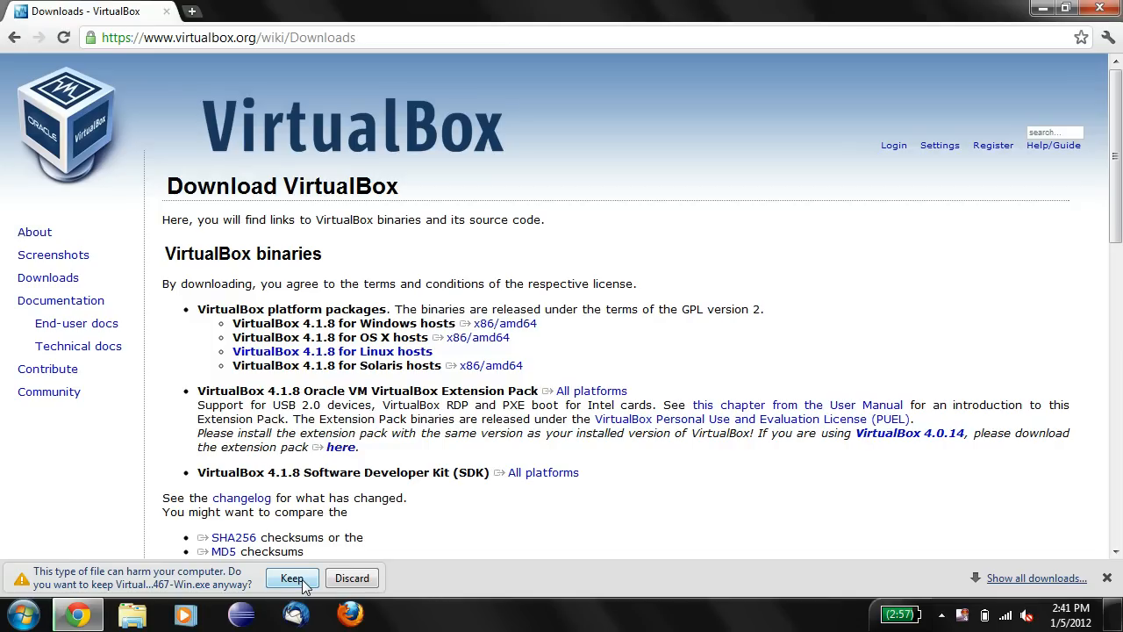
{"action": "left_click", "coordinate": [292, 577]}
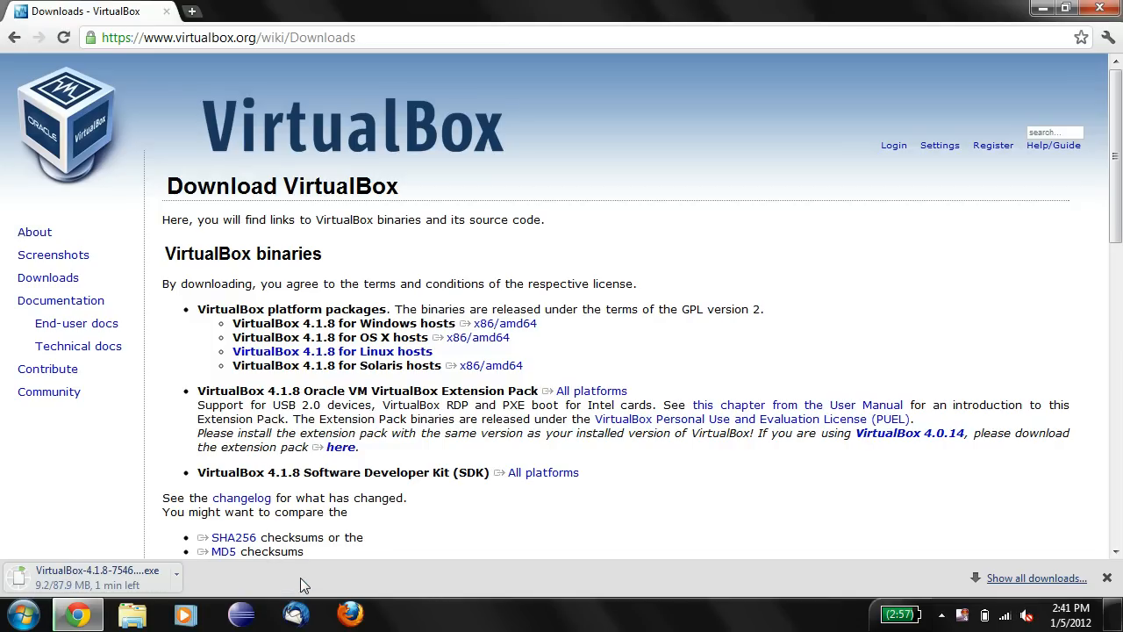
{"action": "mouse_move", "coordinate": [143, 445]}
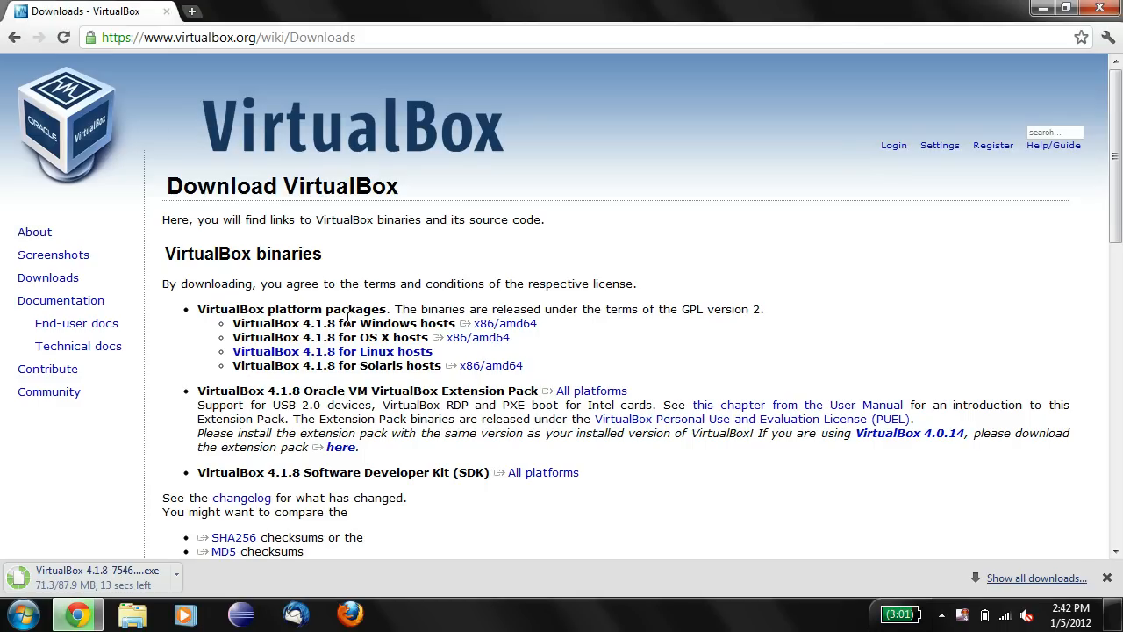
{"action": "mouse_move", "coordinate": [358, 244]}
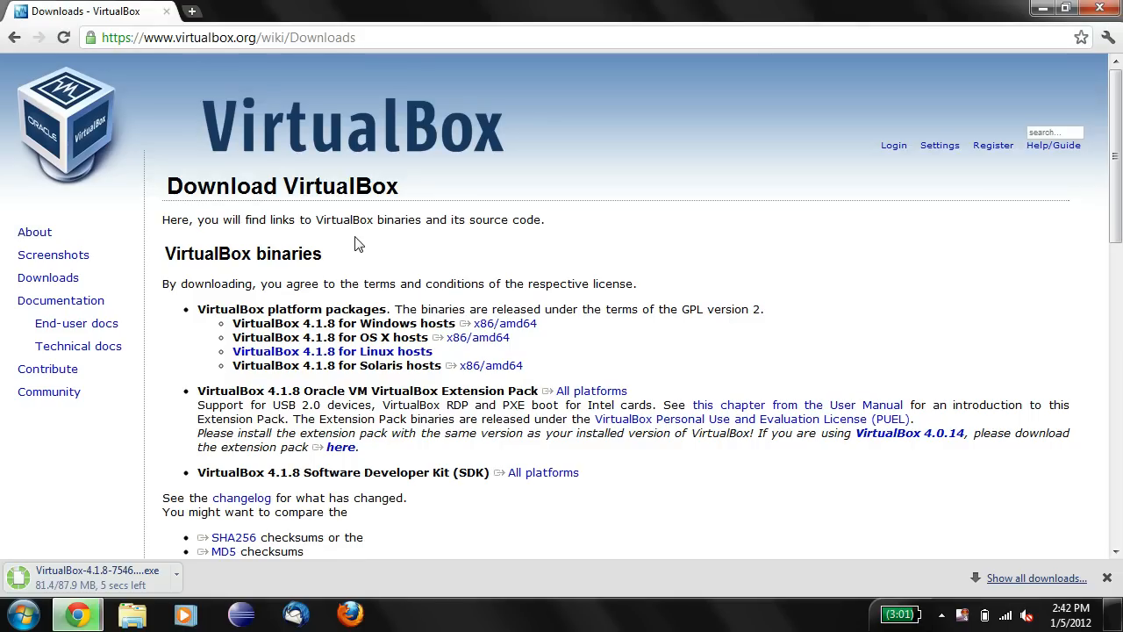
{"action": "mouse_move", "coordinate": [144, 362]}
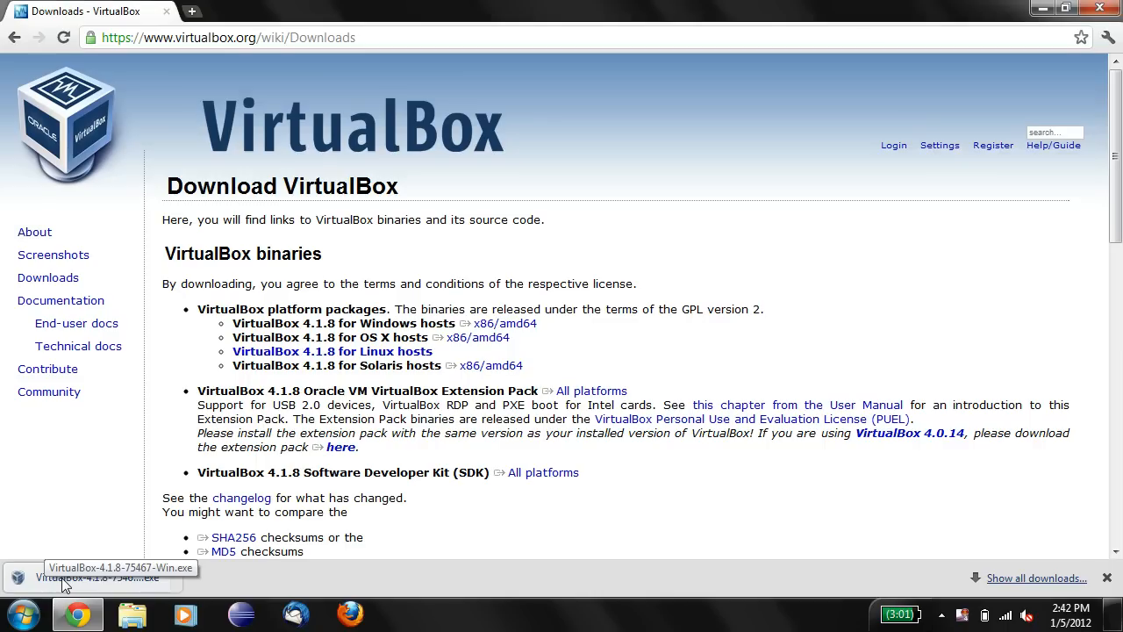
Step: Run the downloaded VirtualBox installer, allowing it past the security warning
{"action": "left_click", "coordinate": [97, 577]}
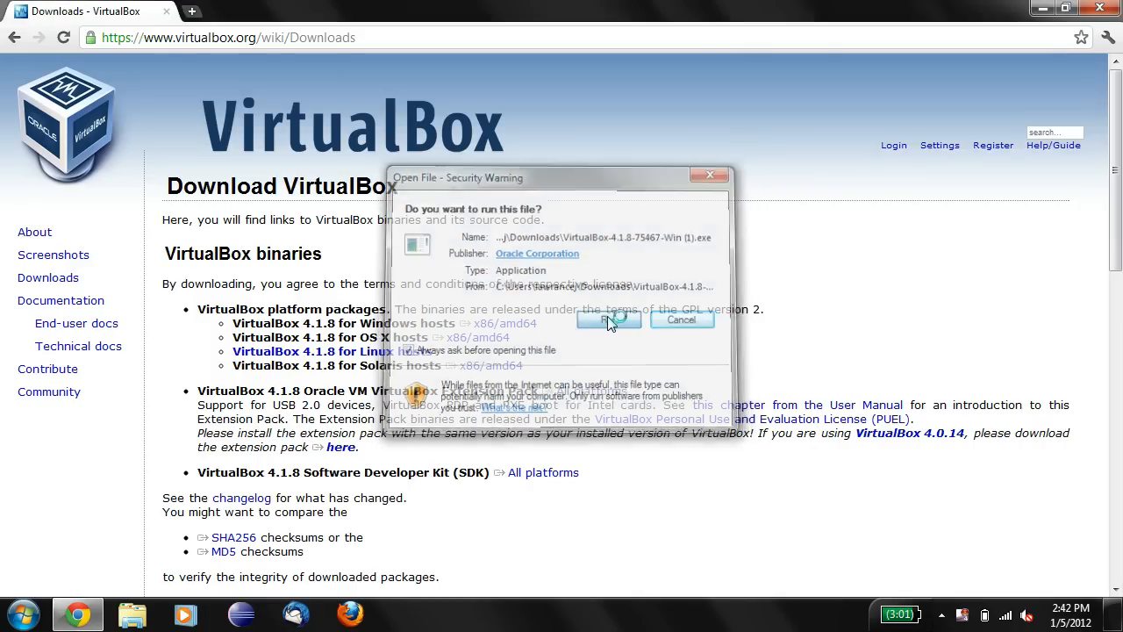
{"action": "left_click", "coordinate": [607, 320]}
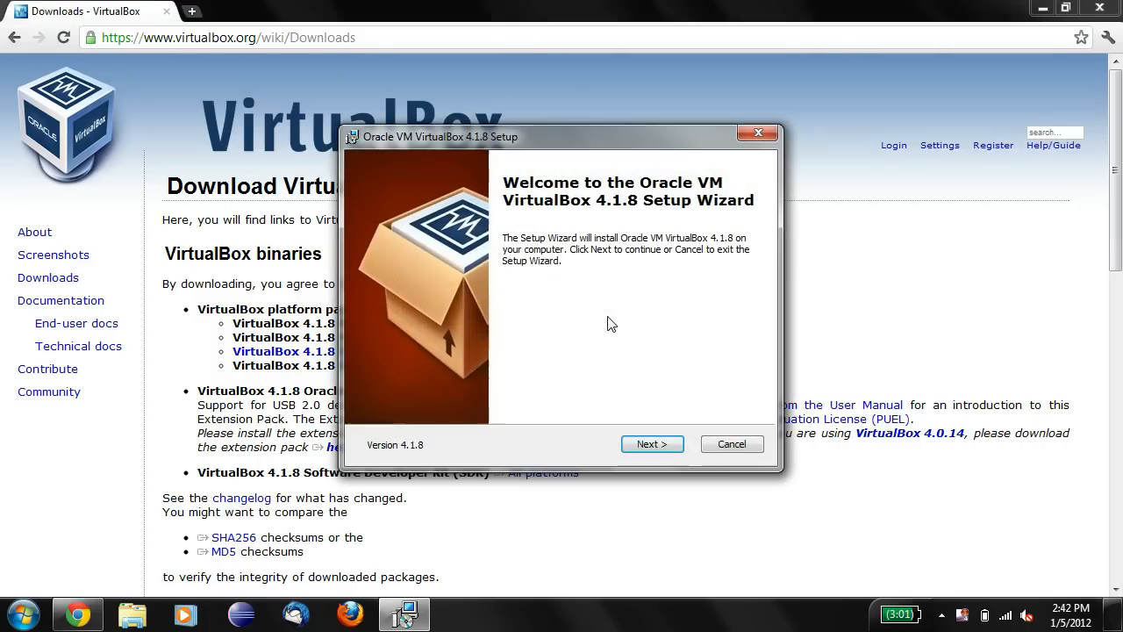
{"action": "mouse_move", "coordinate": [652, 442]}
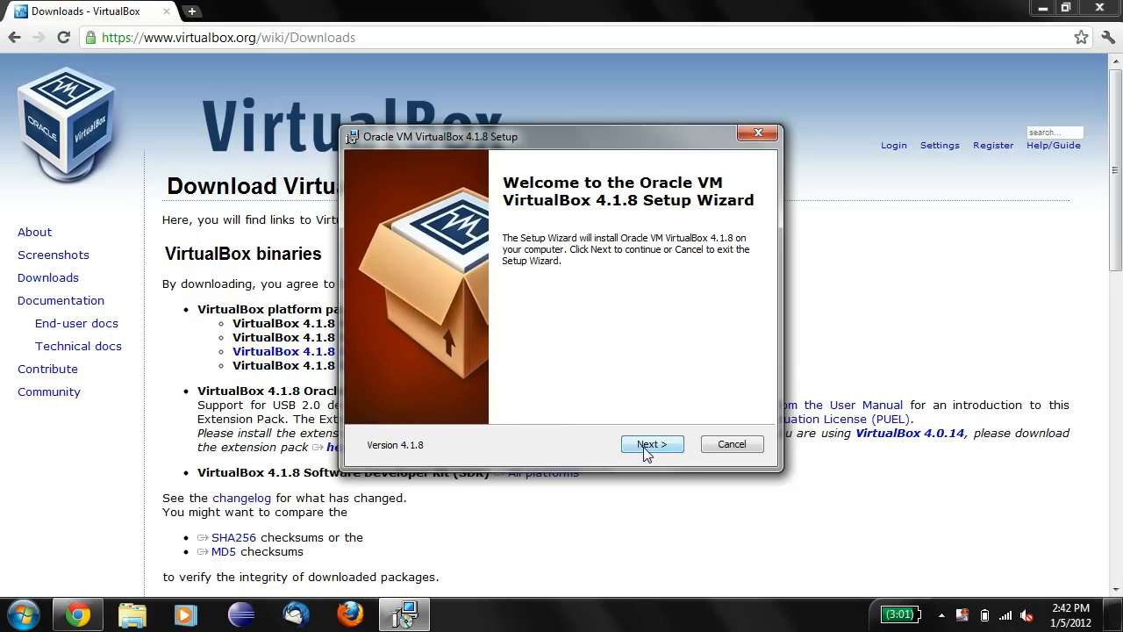
Step: Advance through the wizard with default features and both shortcuts, accepting the network warning
{"action": "left_click", "coordinate": [653, 444]}
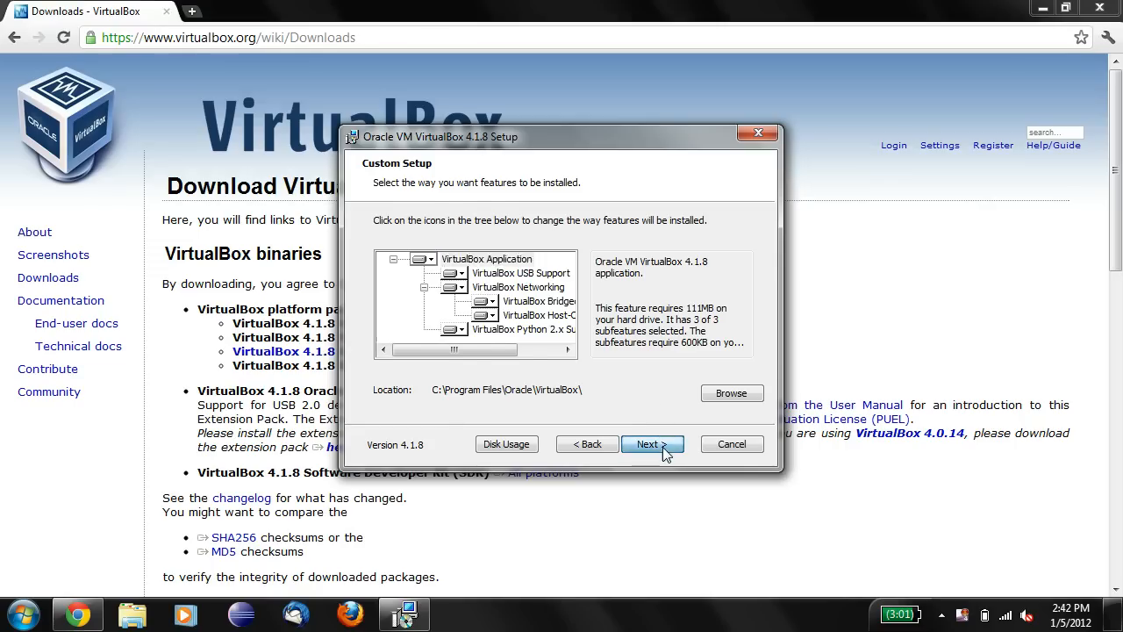
{"action": "left_click", "coordinate": [647, 444]}
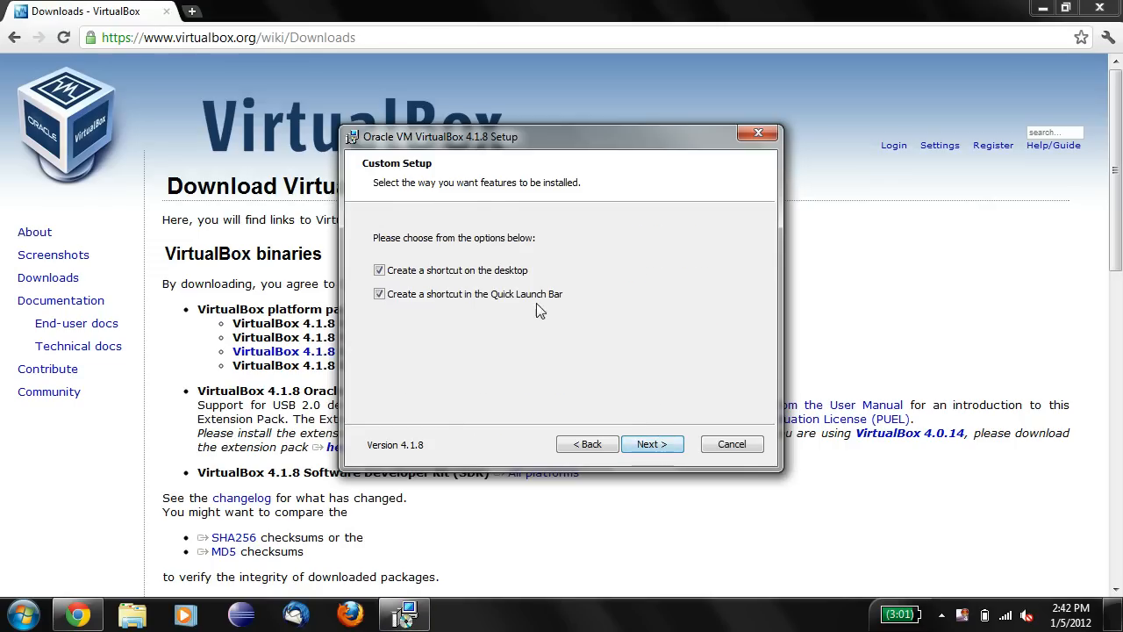
{"action": "left_click", "coordinate": [652, 444]}
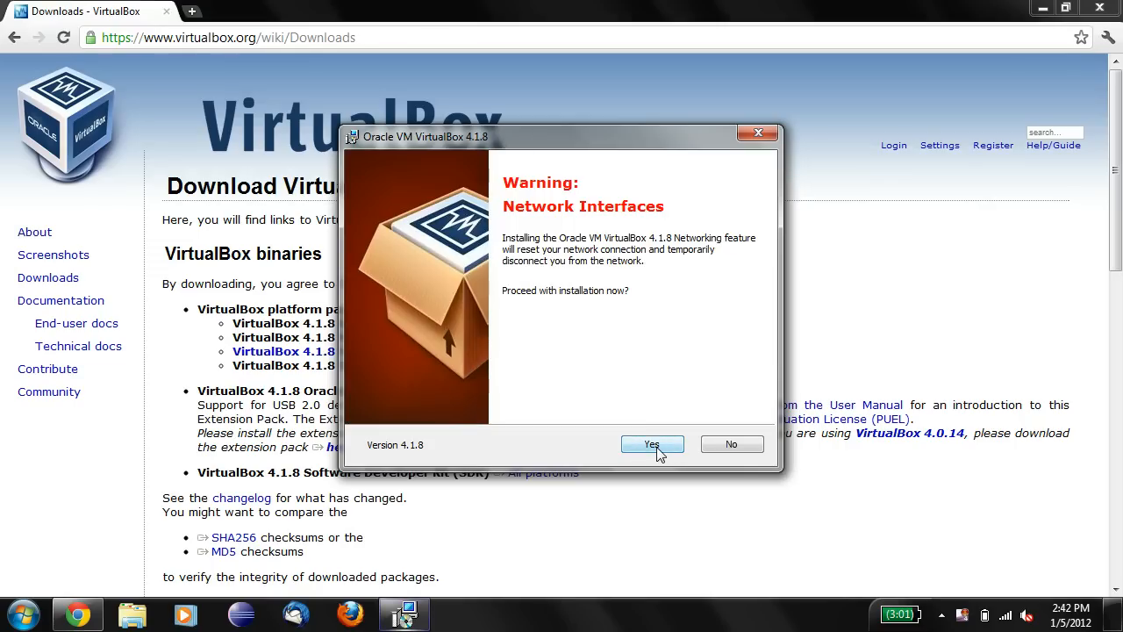
{"action": "mouse_move", "coordinate": [649, 330]}
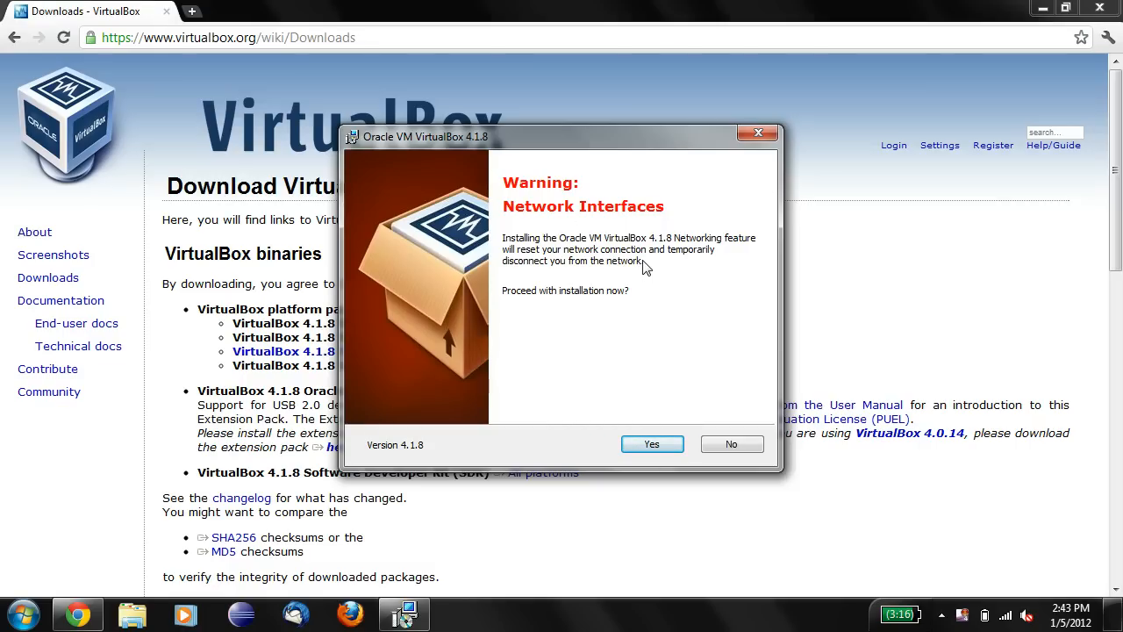
{"action": "mouse_move", "coordinate": [593, 330]}
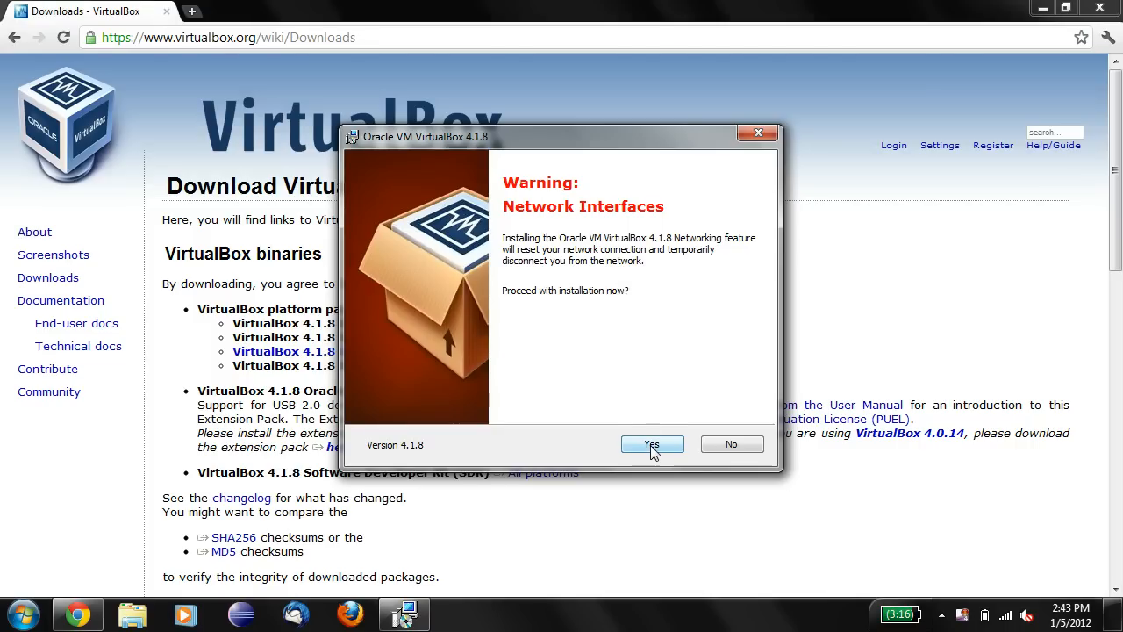
{"action": "left_click", "coordinate": [652, 444]}
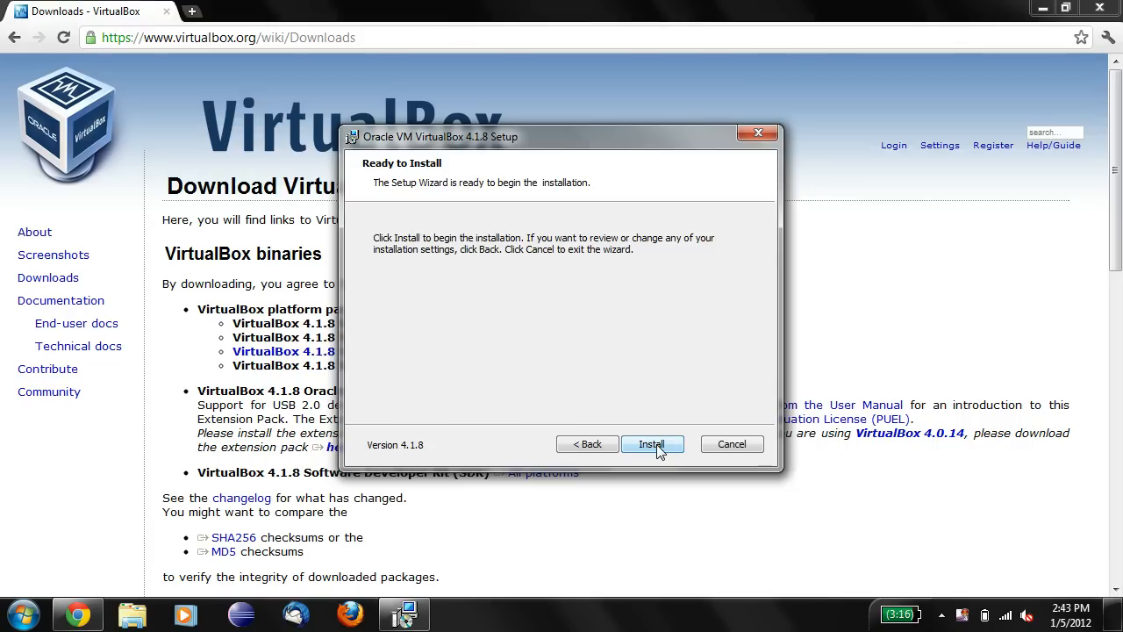
Step: Install VirtualBox 4.1.8 and finish the wizard with 'Start after installation' kept checked
{"action": "left_click", "coordinate": [651, 444]}
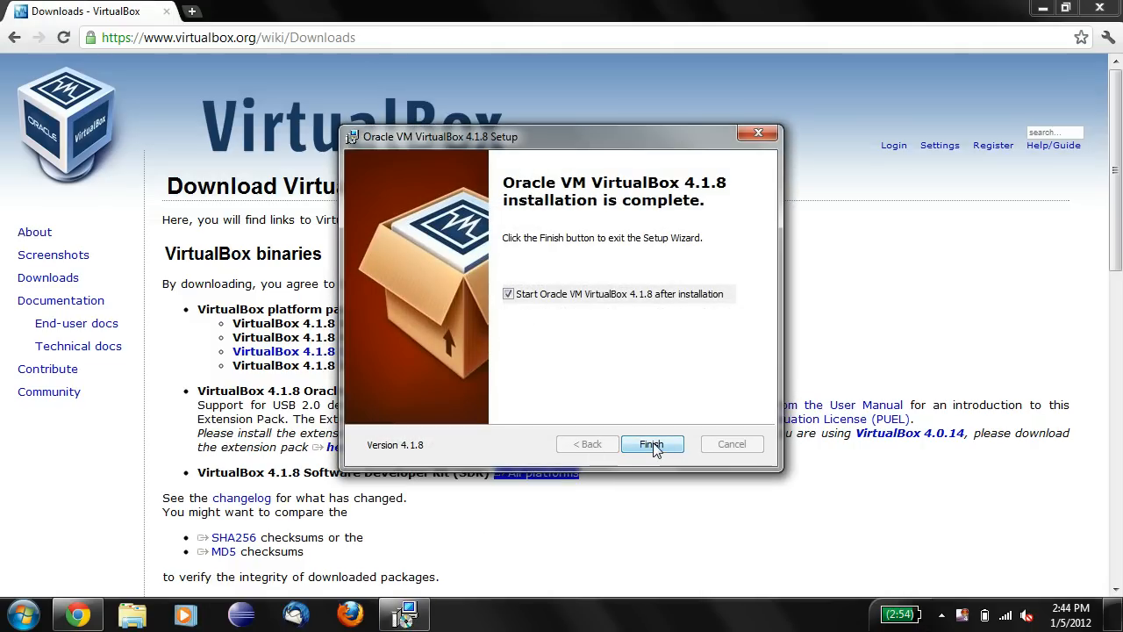
{"action": "left_click", "coordinate": [653, 444]}
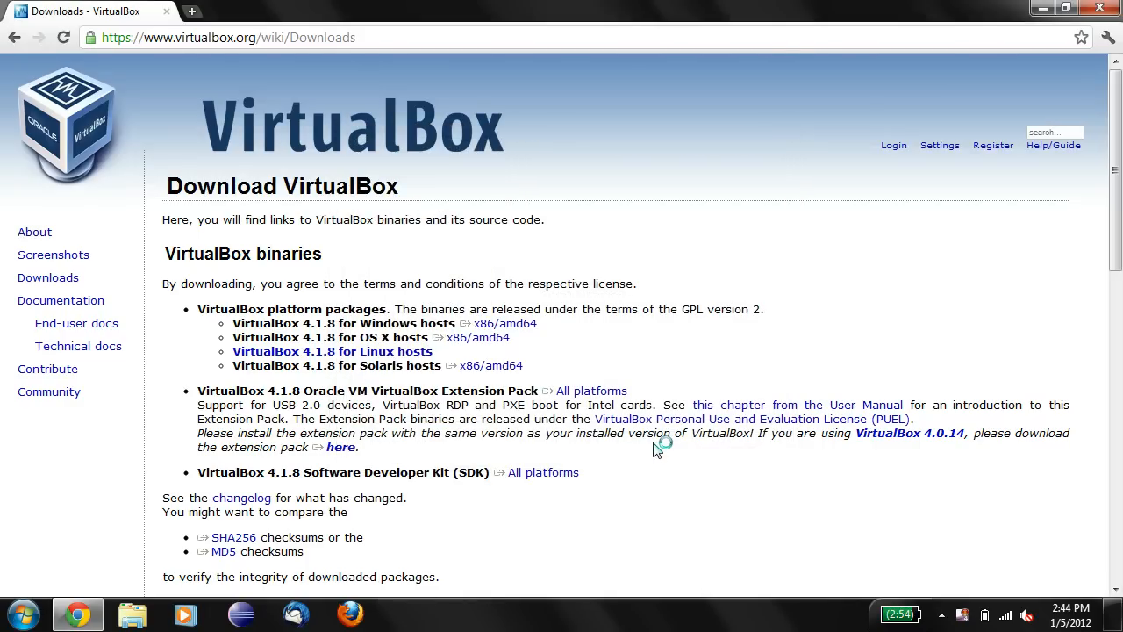
{"action": "mouse_move", "coordinate": [656, 449]}
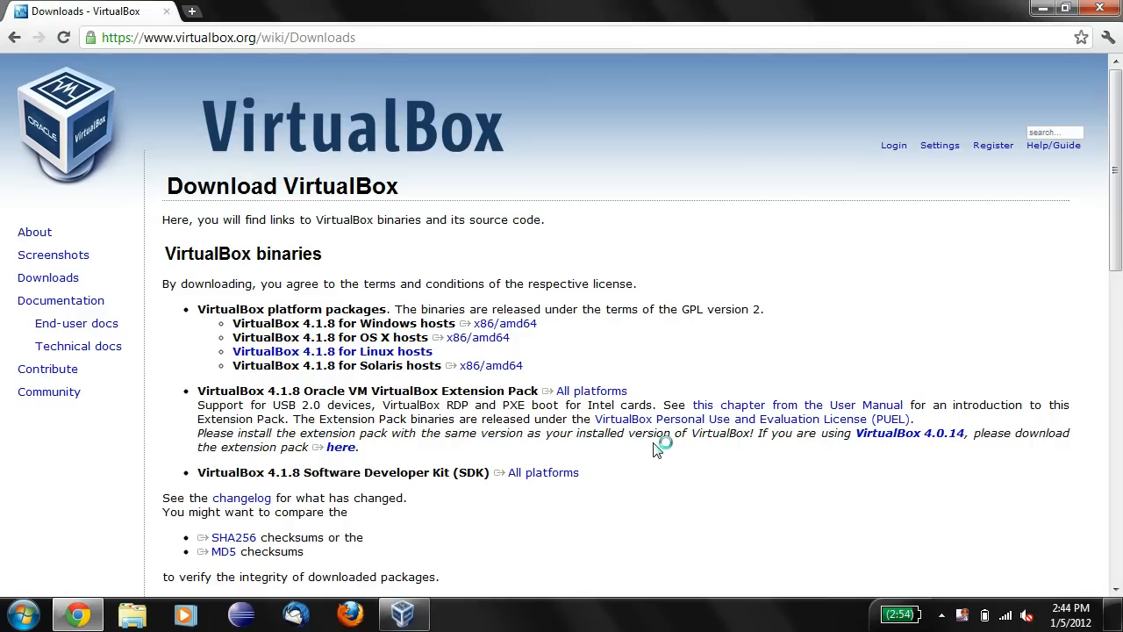
{"action": "mouse_move", "coordinate": [429, 572]}
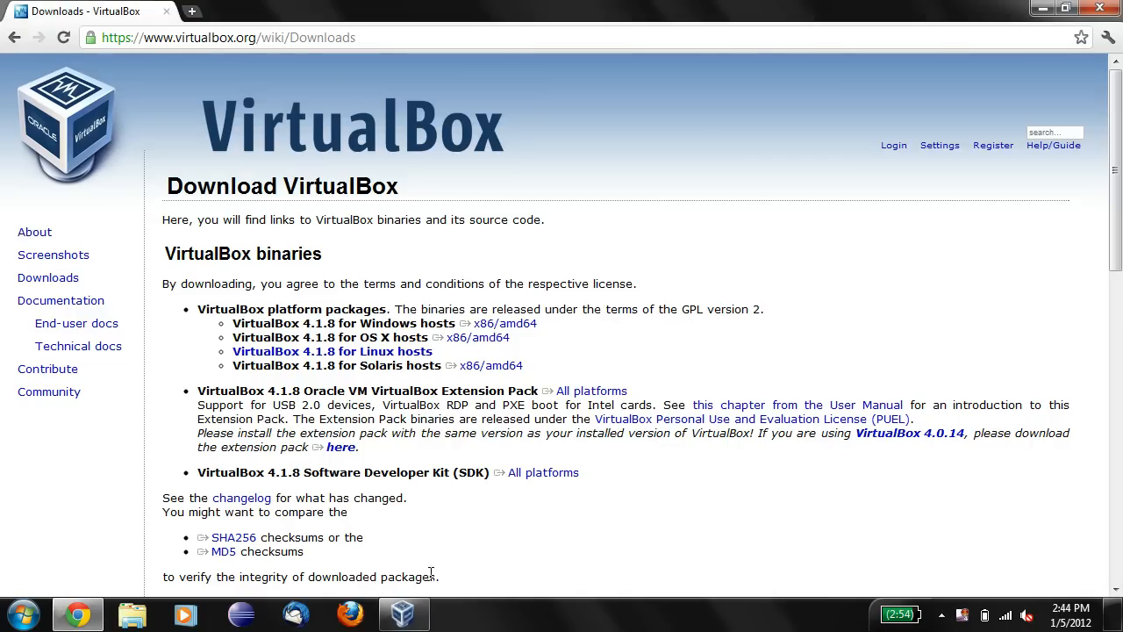
Step: Show the VirtualBox Manager window listing the powered-off ubuntu machine
{"action": "left_click", "coordinate": [404, 614]}
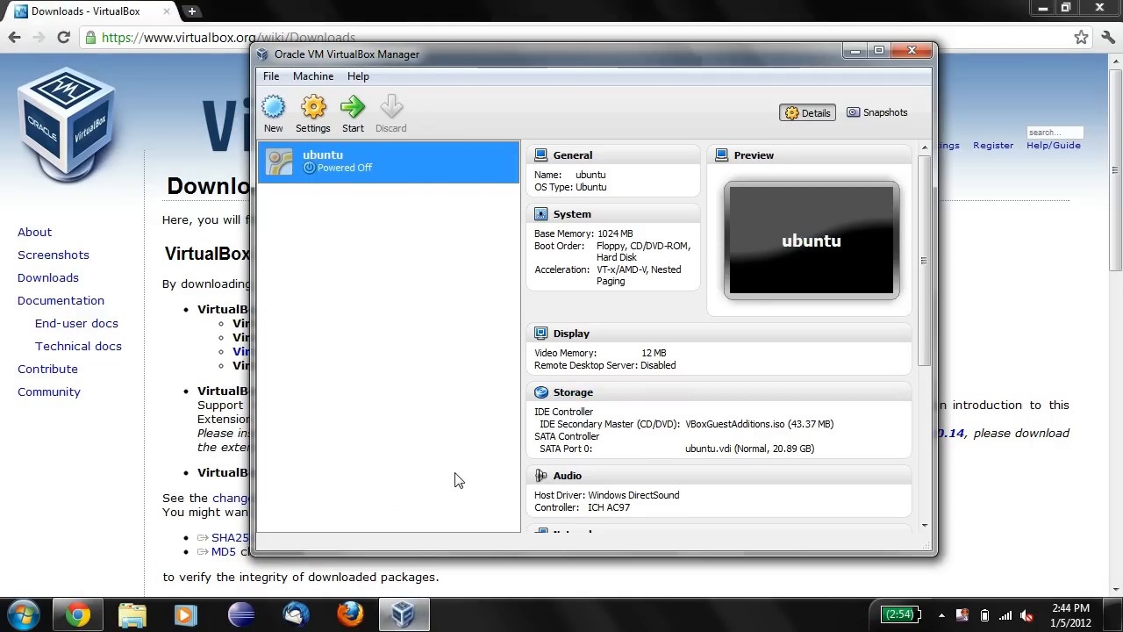
{"action": "mouse_move", "coordinate": [430, 320]}
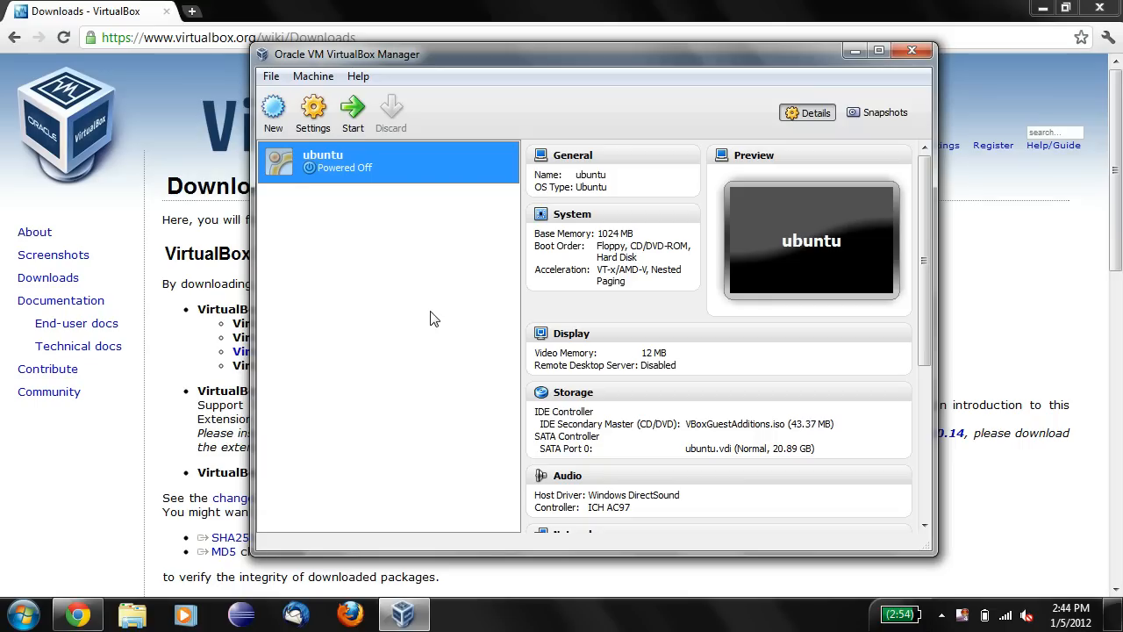
{"action": "mouse_move", "coordinate": [417, 183]}
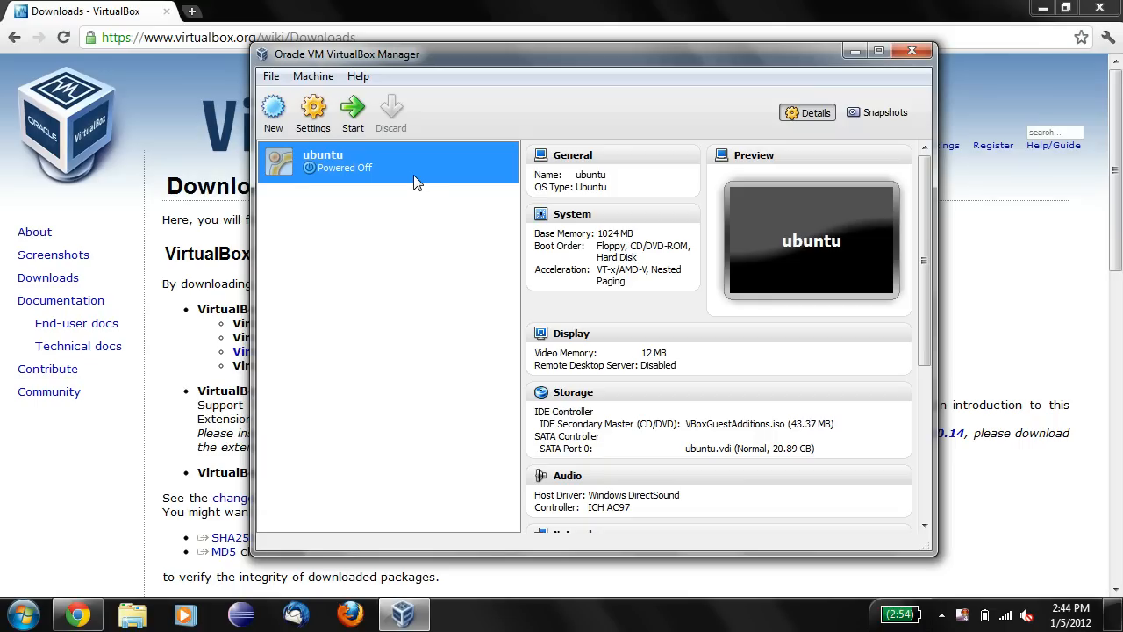
{"action": "mouse_move", "coordinate": [414, 181]}
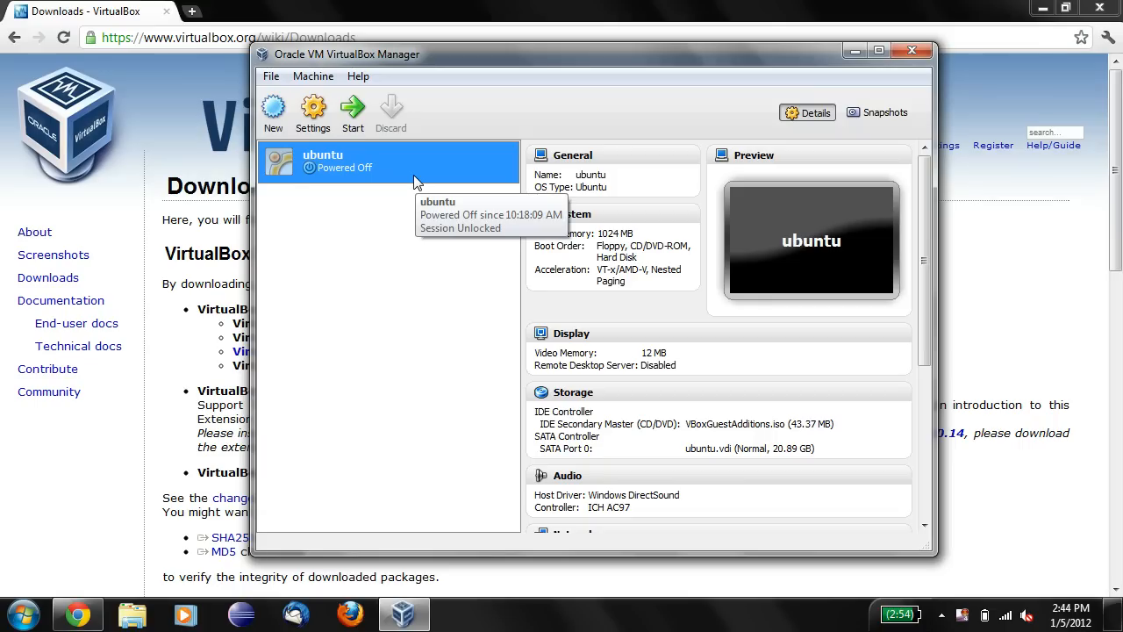
{"action": "mouse_move", "coordinate": [430, 191]}
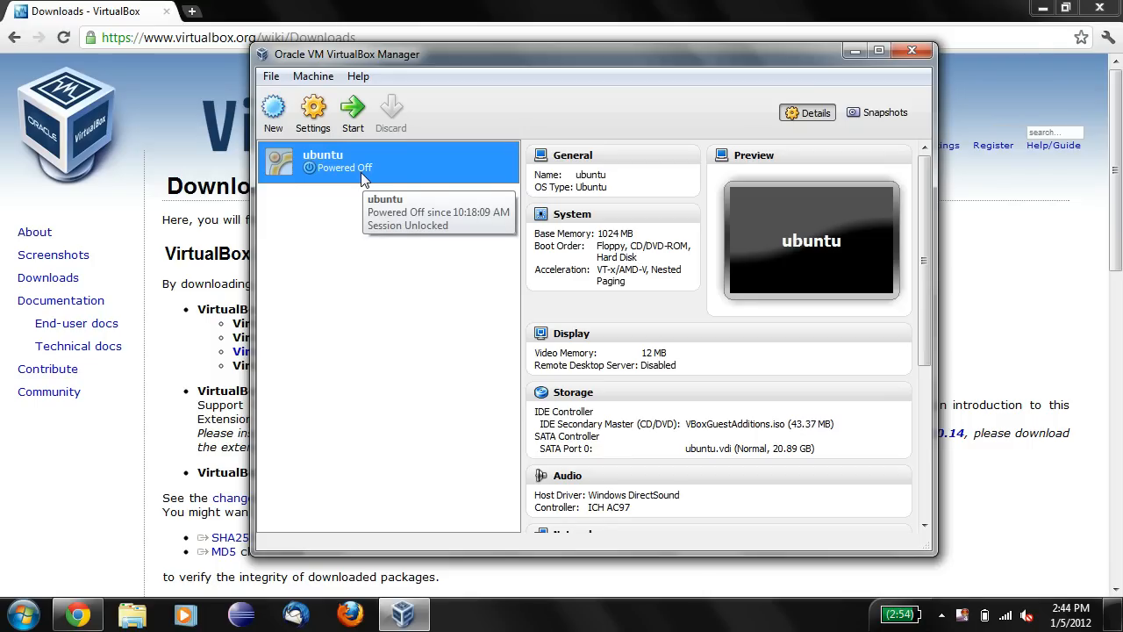
{"action": "mouse_move", "coordinate": [435, 25]}
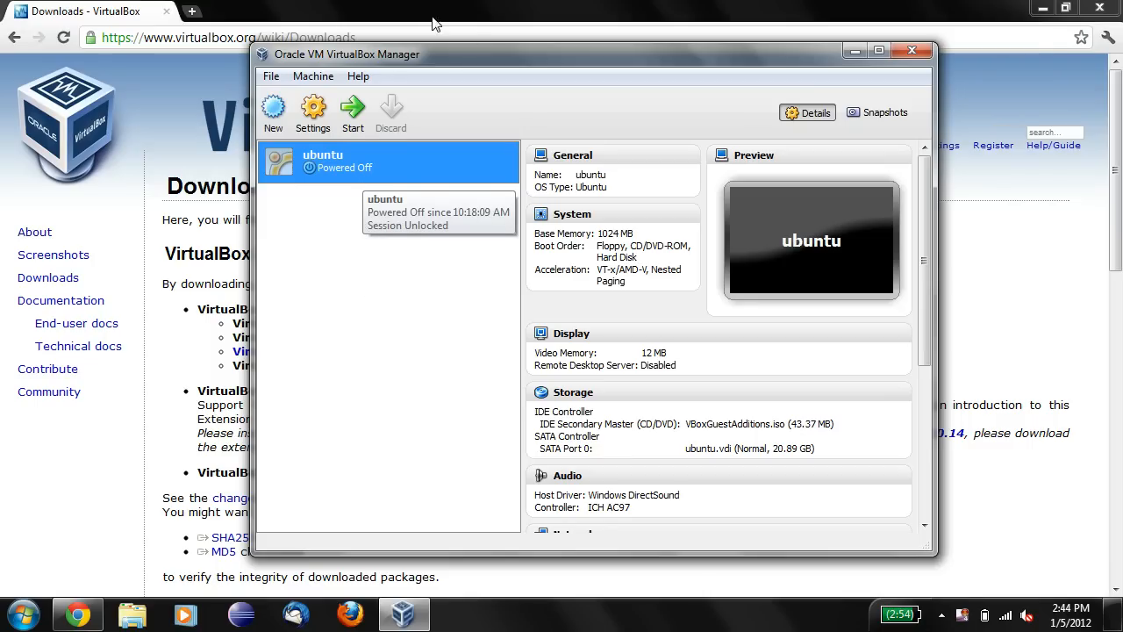
{"action": "mouse_move", "coordinate": [407, 224]}
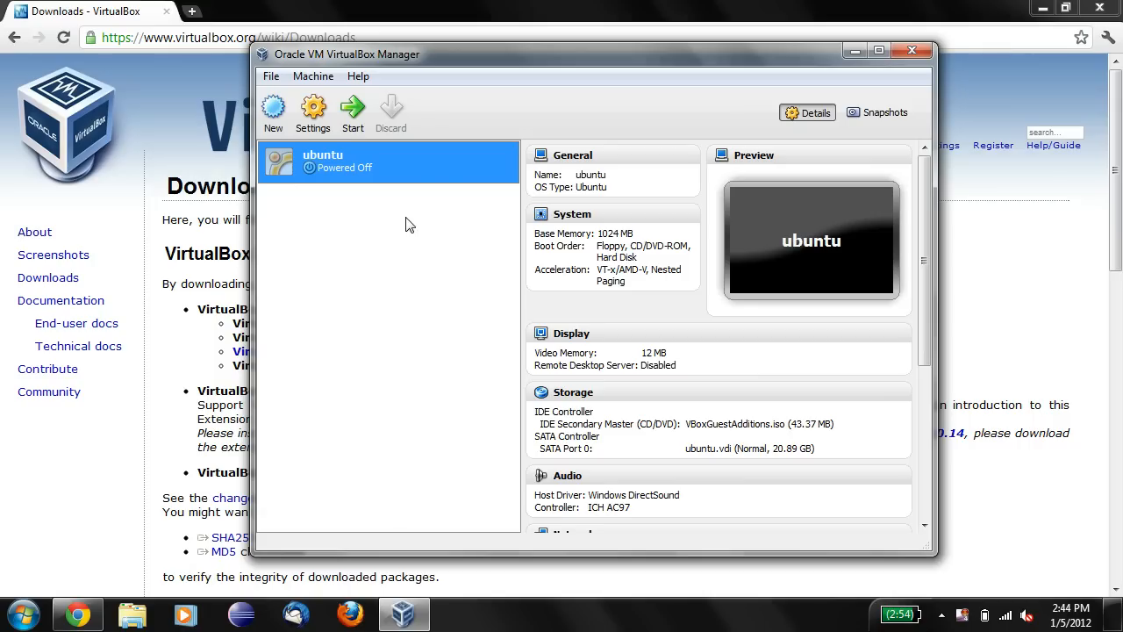